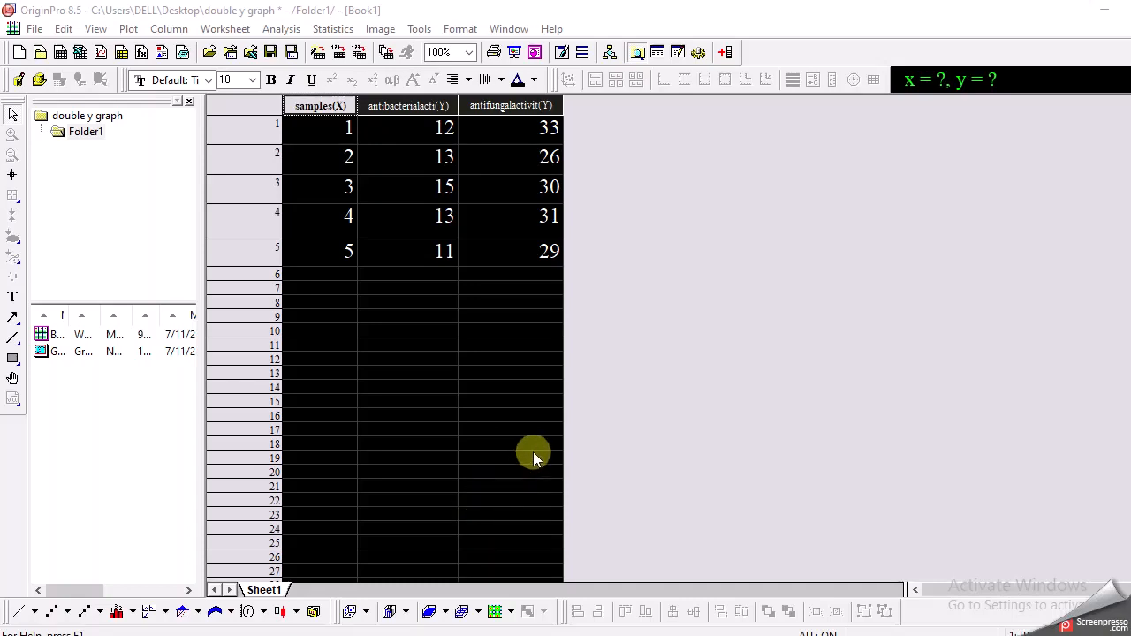
mouse_move(538, 449)
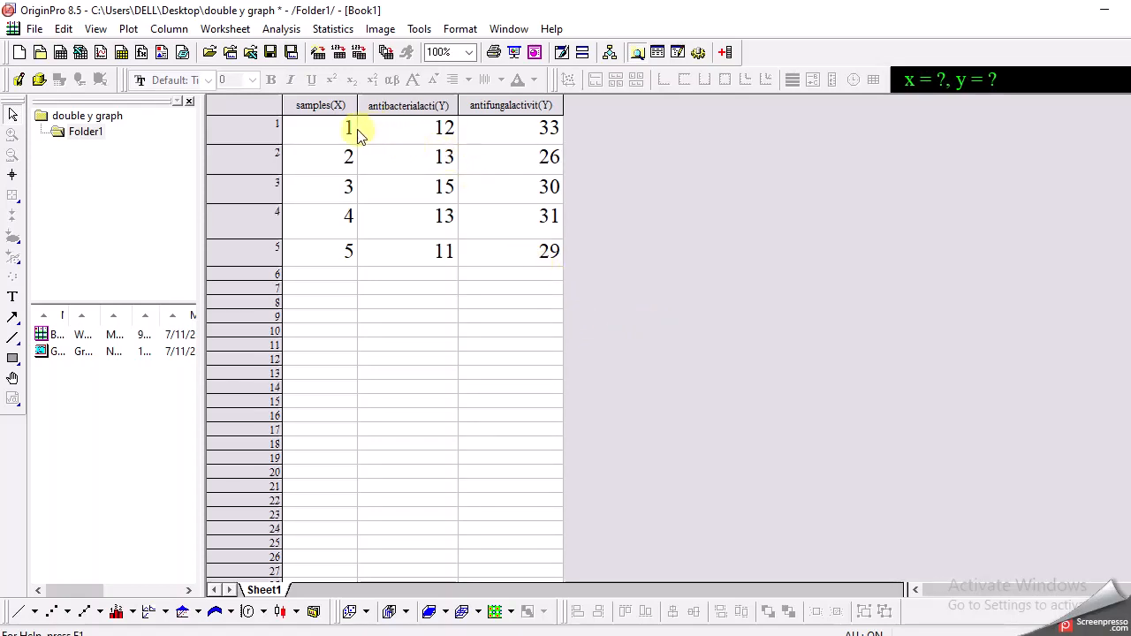
mouse_move(333, 191)
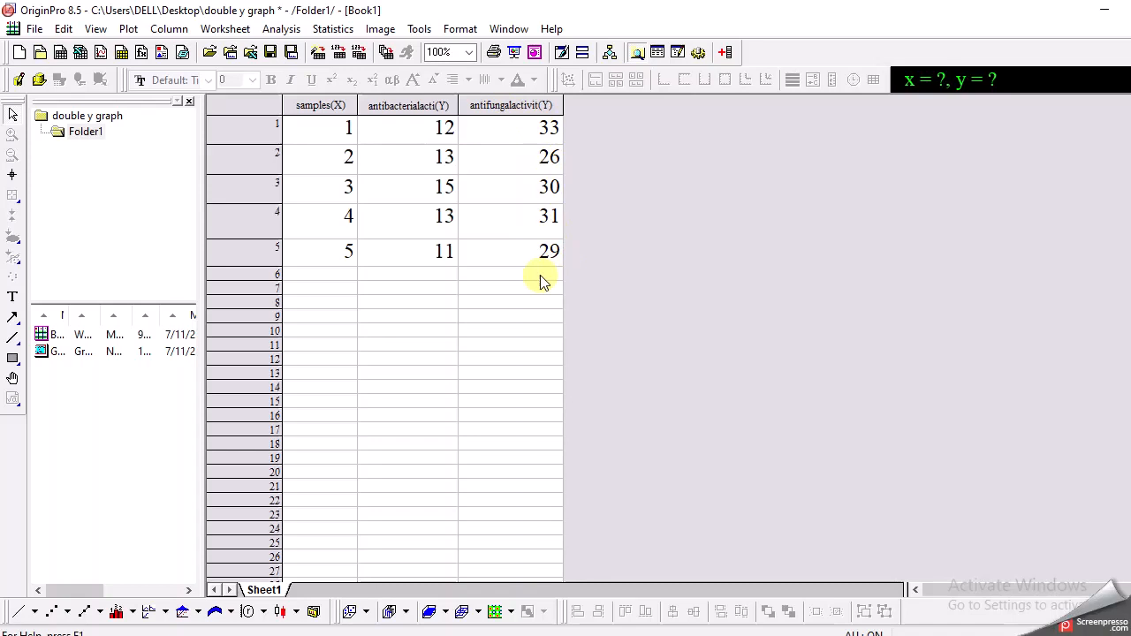
mouse_move(389, 157)
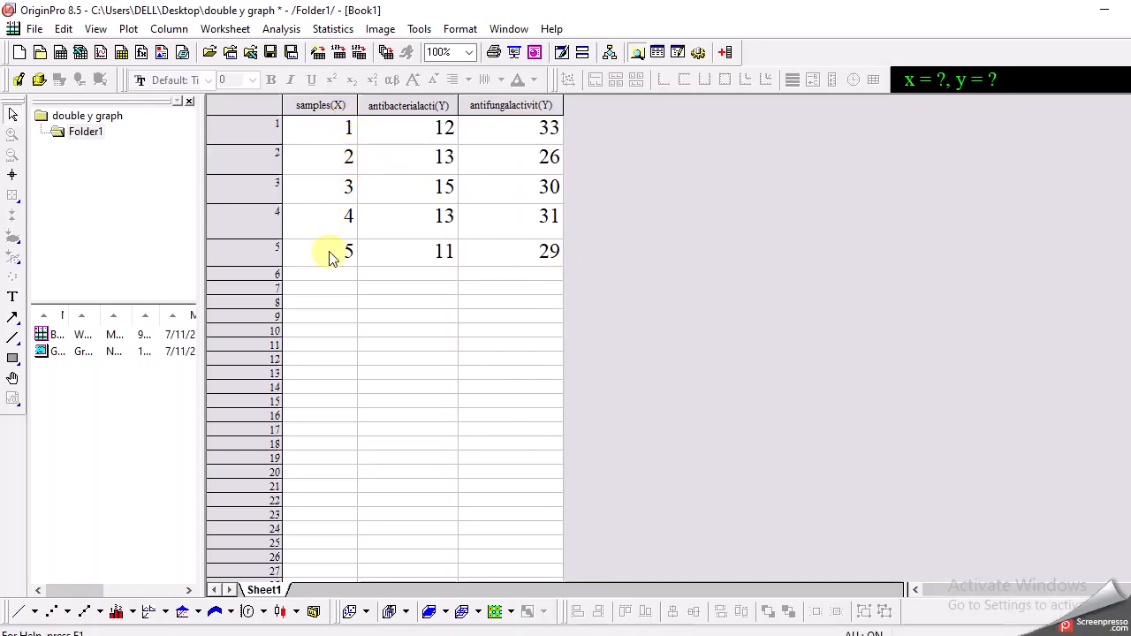
mouse_move(341, 269)
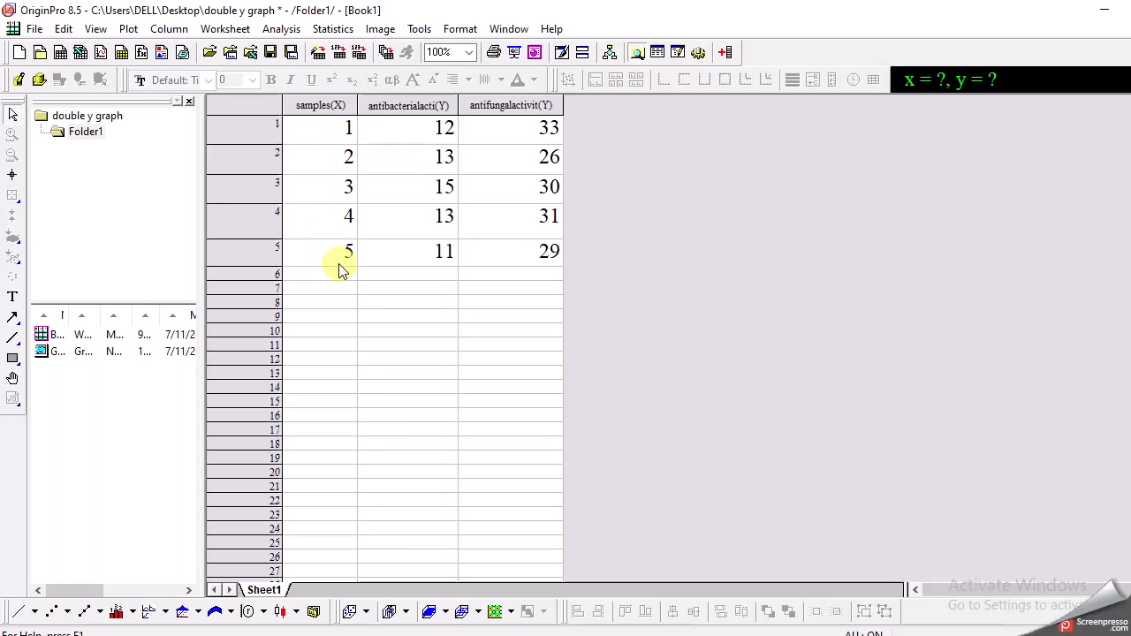
mouse_move(343, 241)
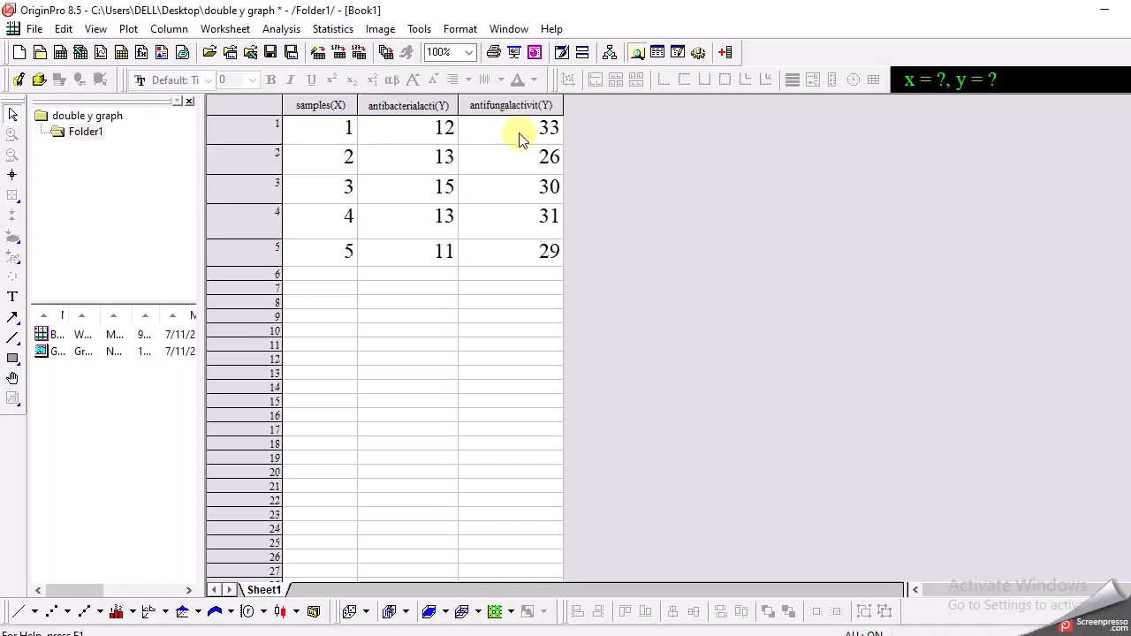
mouse_move(517, 159)
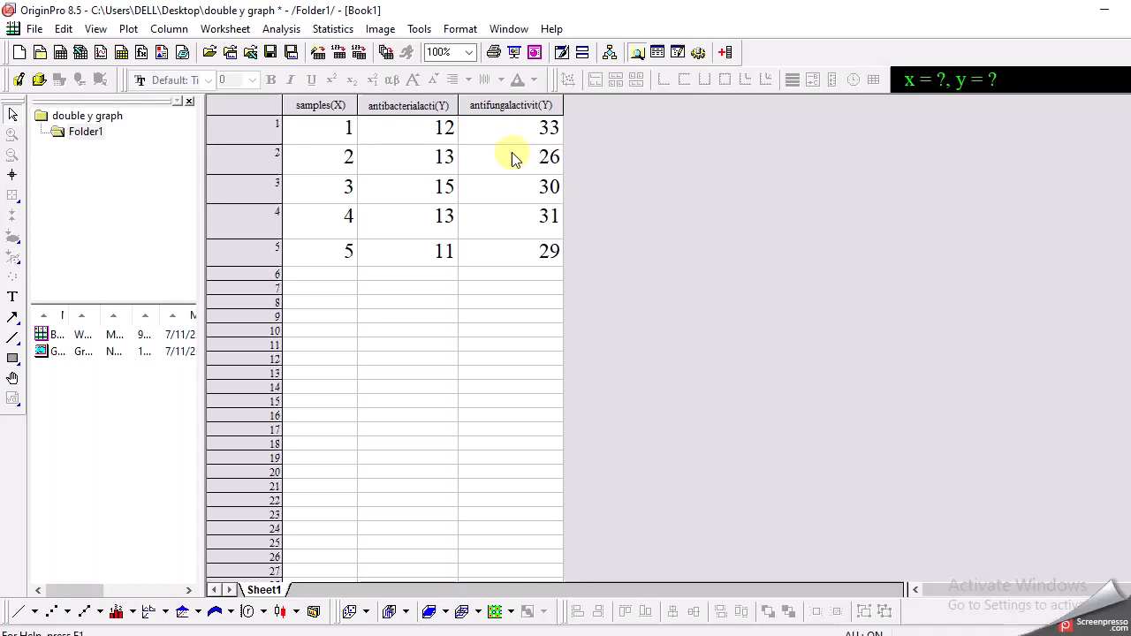
mouse_move(442, 193)
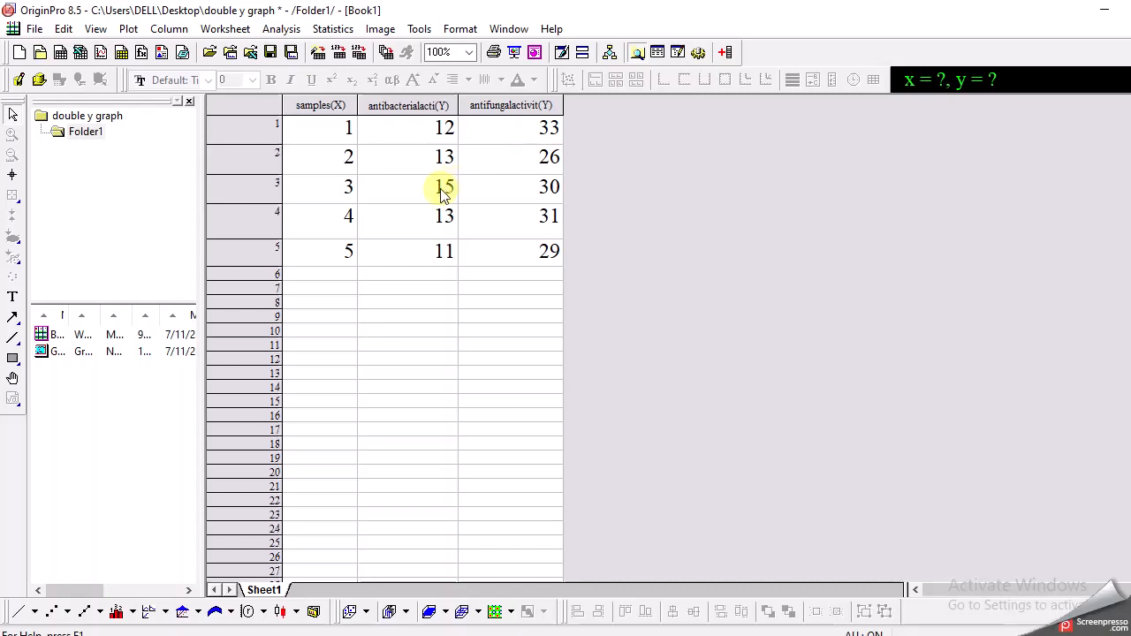
mouse_move(442, 215)
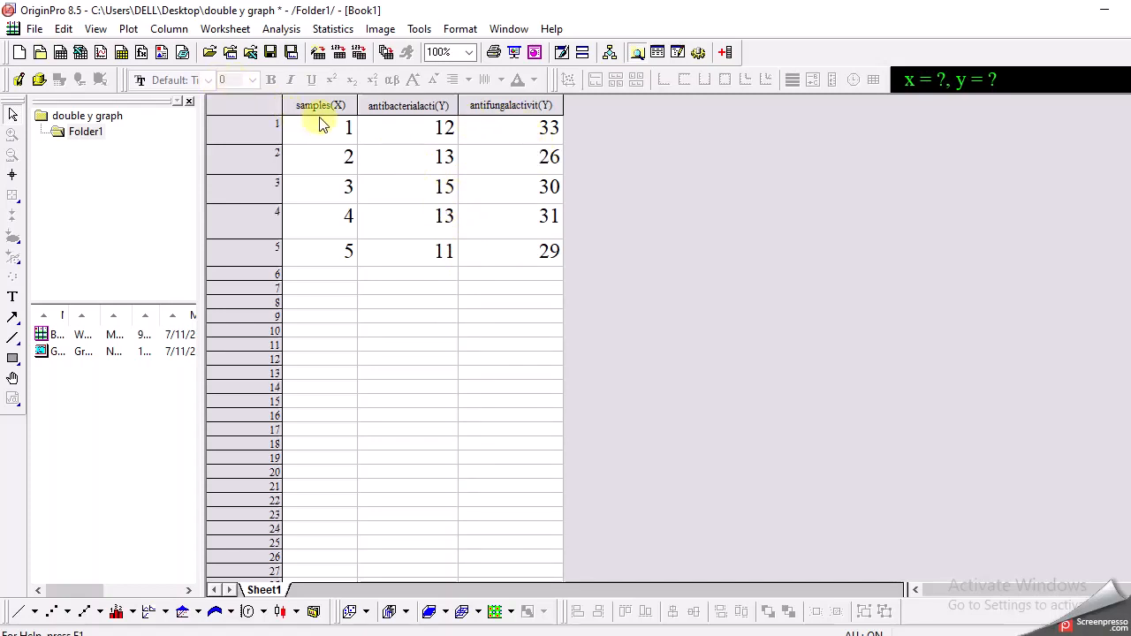
mouse_move(511, 106)
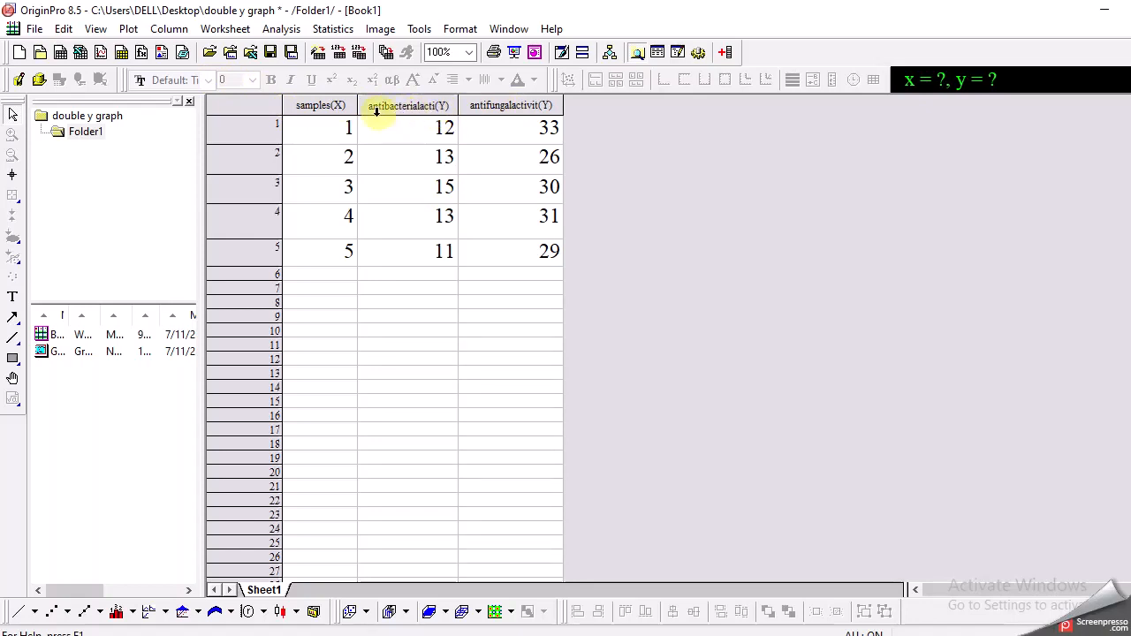
Step: Designate samples as X and antibacterial activity as a Y column
left_click(320, 106)
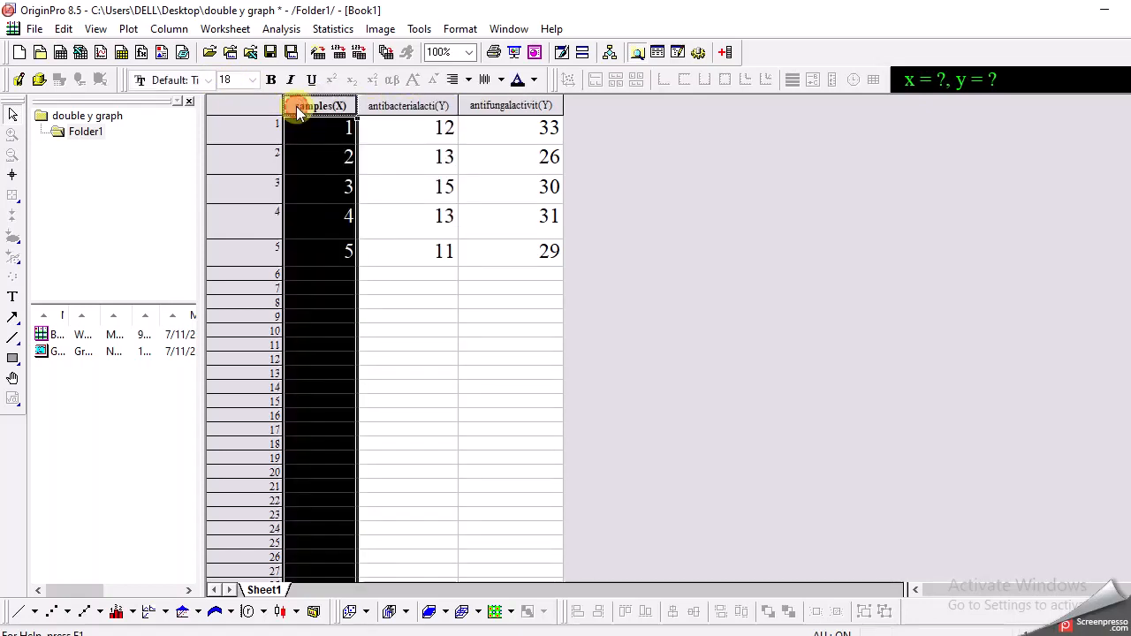
right_click(318, 106)
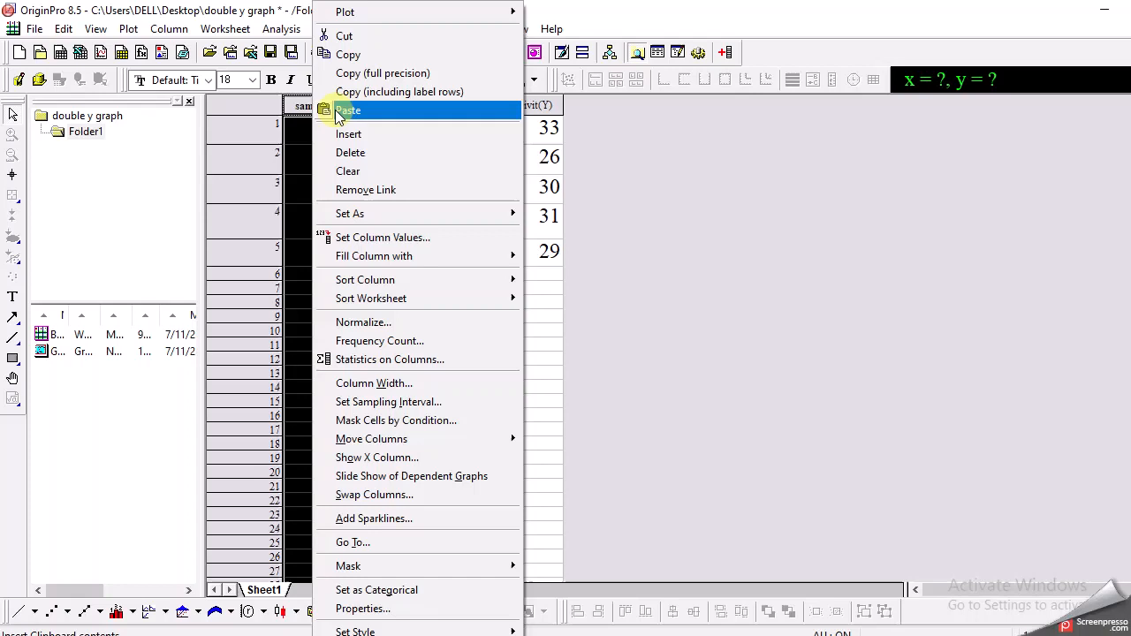
mouse_move(380, 213)
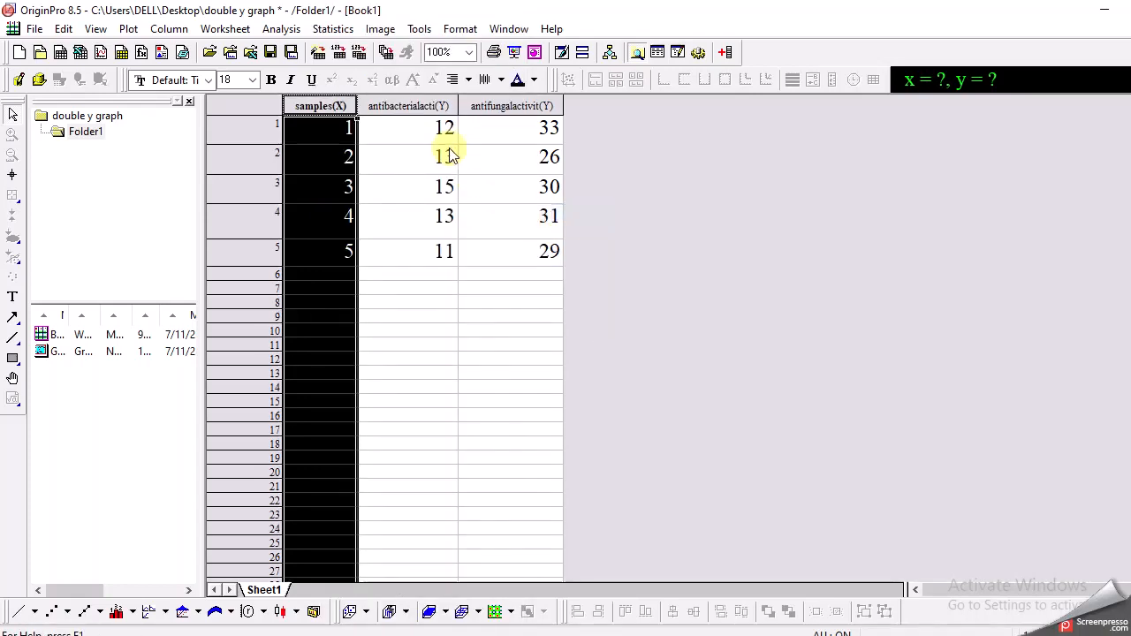
left_click(409, 106)
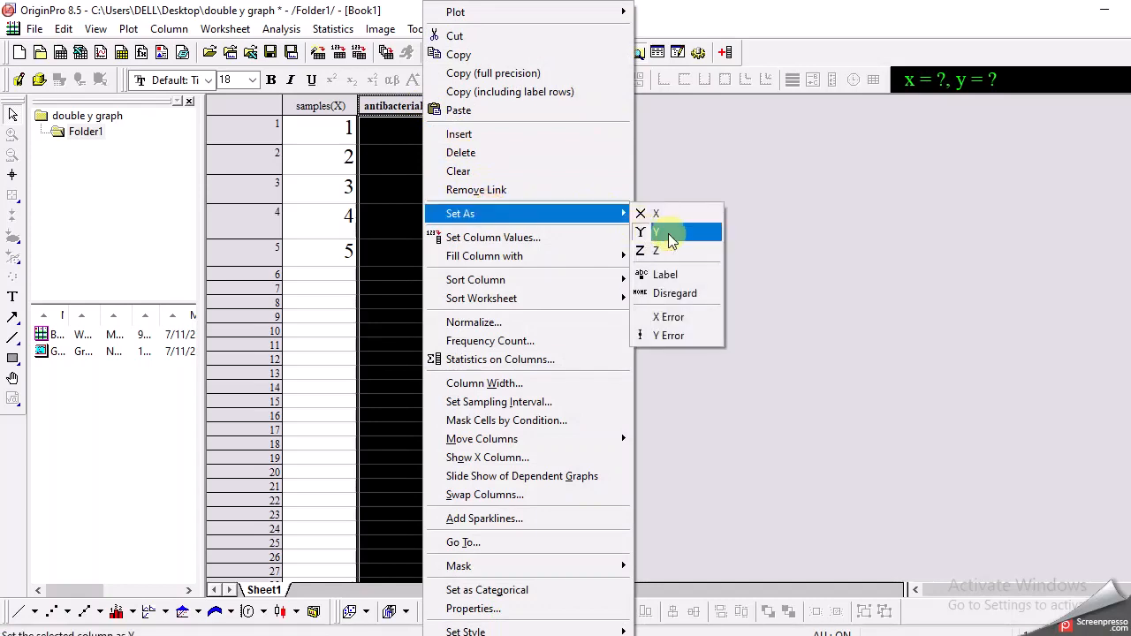
left_click(657, 232)
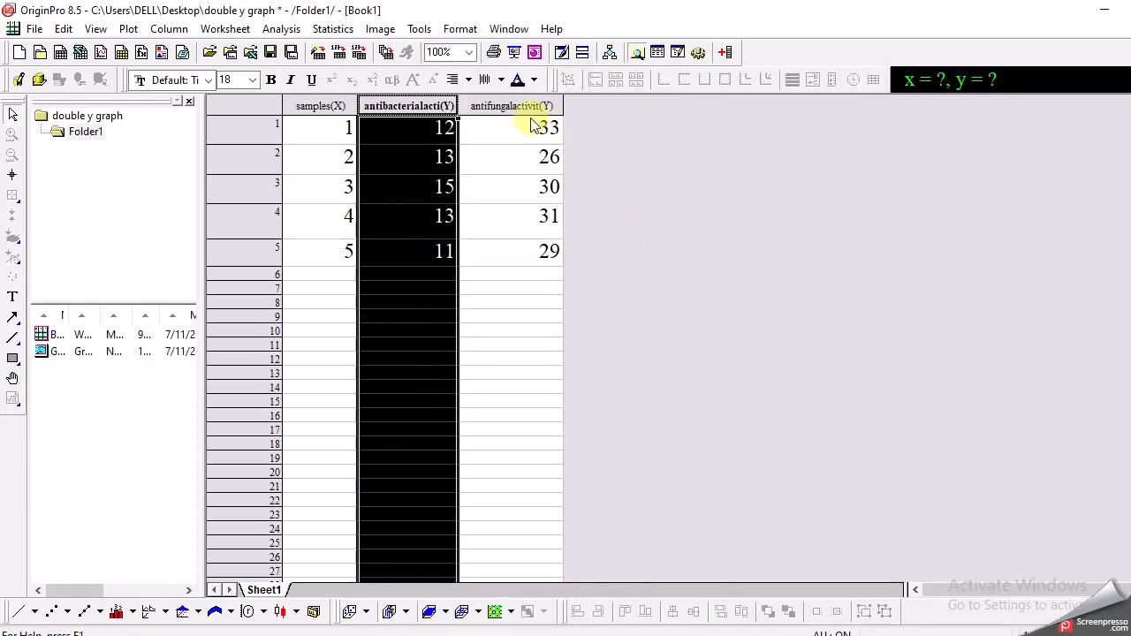
Step: Designate antifungal activity as a Y column so all three columns are set for plotting
left_click(511, 106)
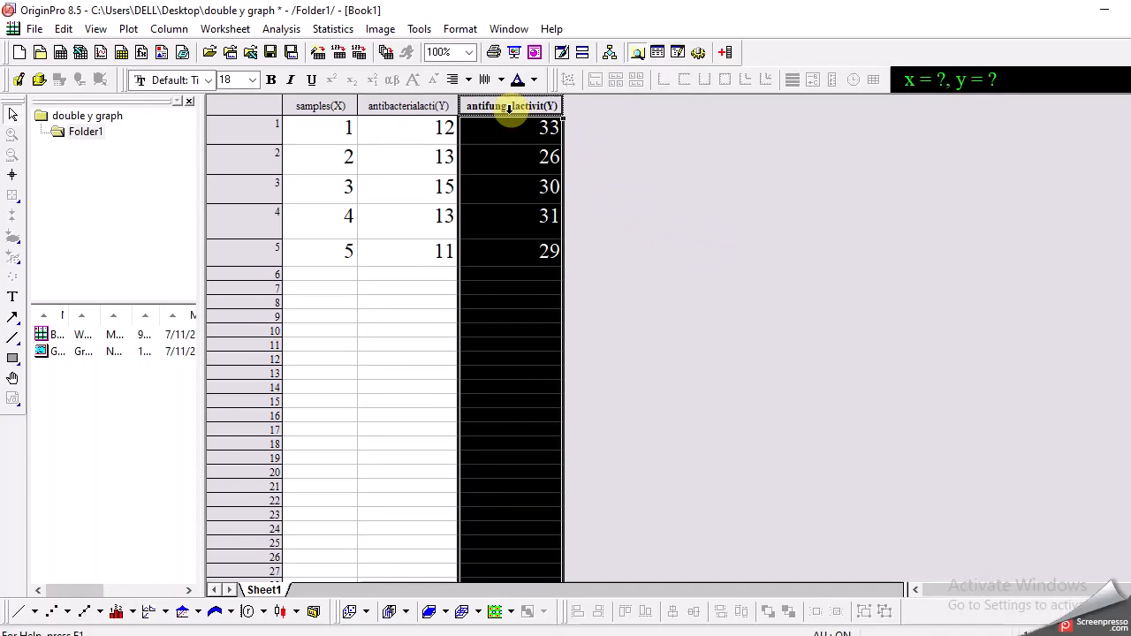
right_click(510, 106)
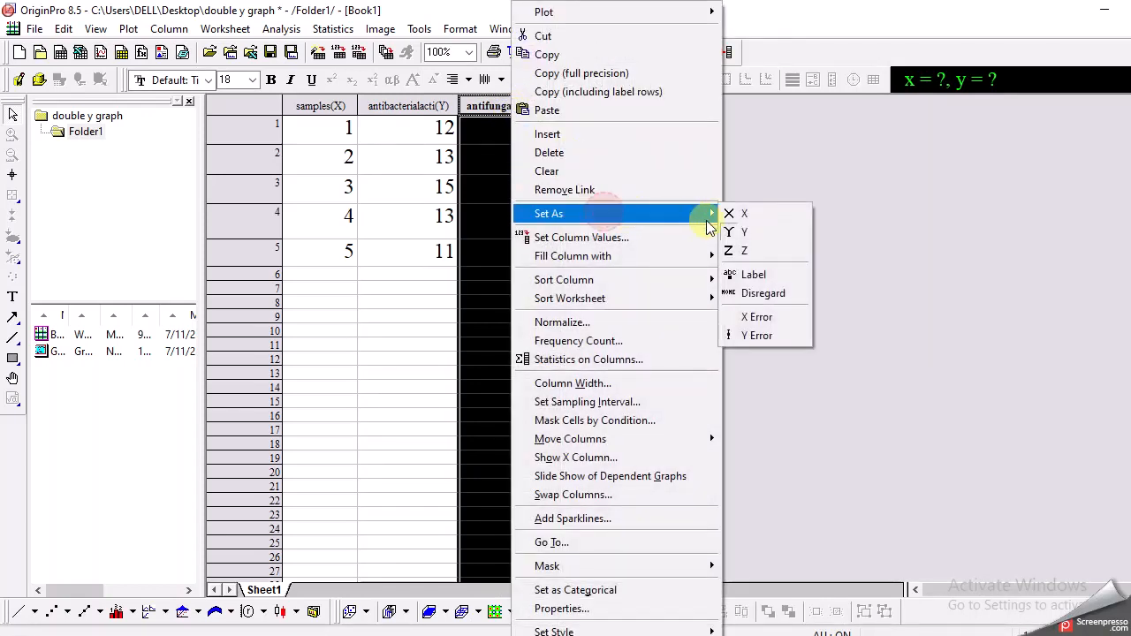
left_click(744, 231)
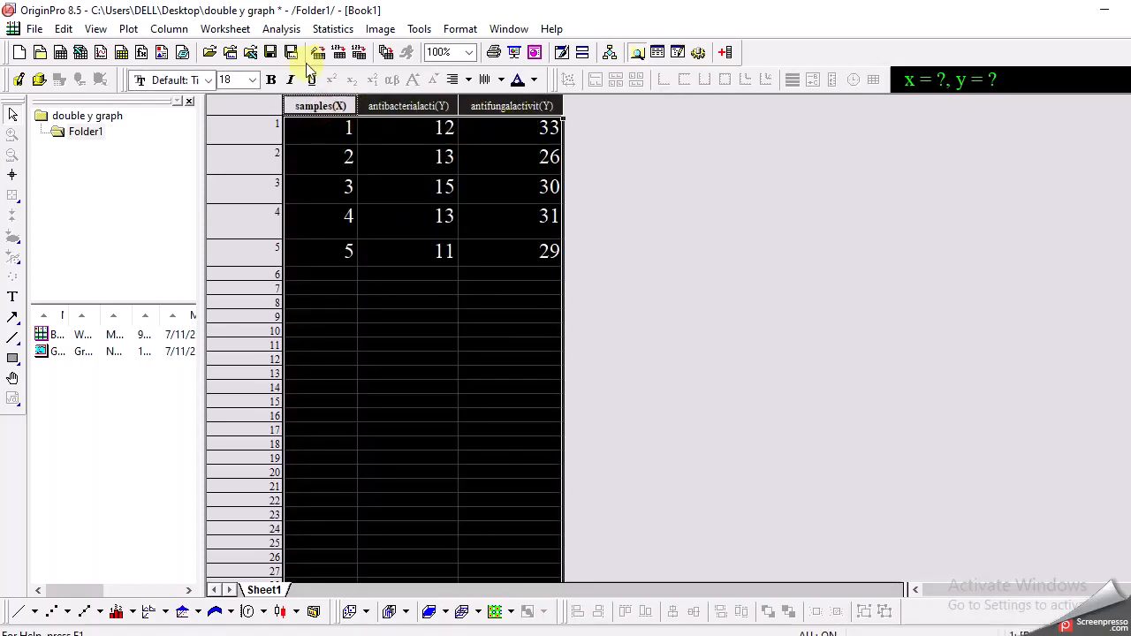
Step: Create a Double-Y line graph of both activity columns against samples via Plot > Multi-Curve
left_click(129, 28)
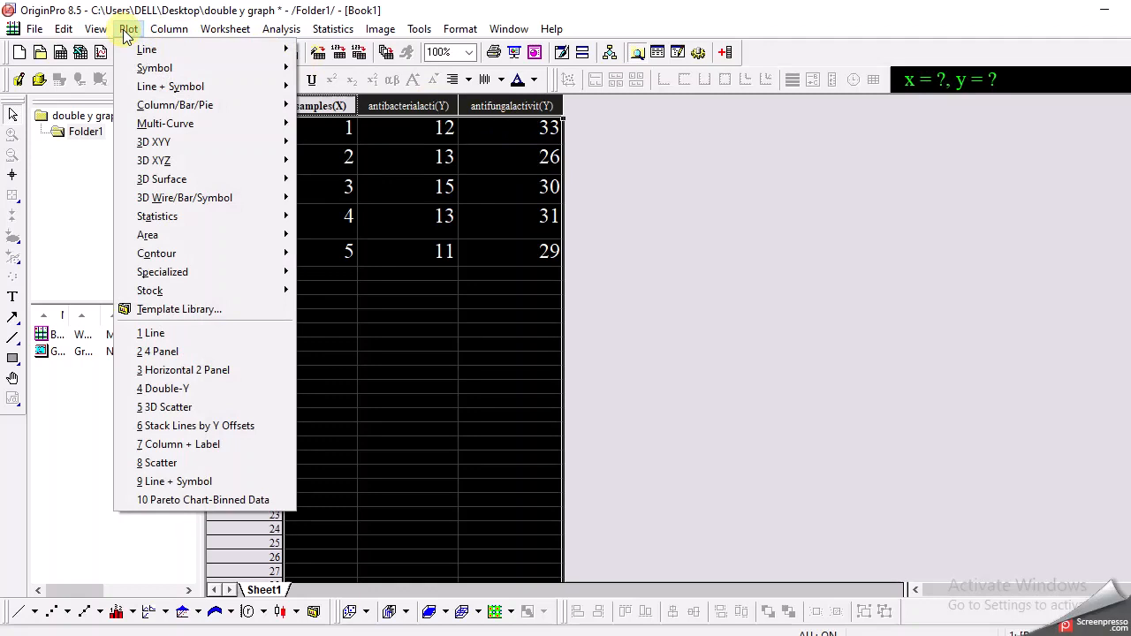
mouse_move(166, 124)
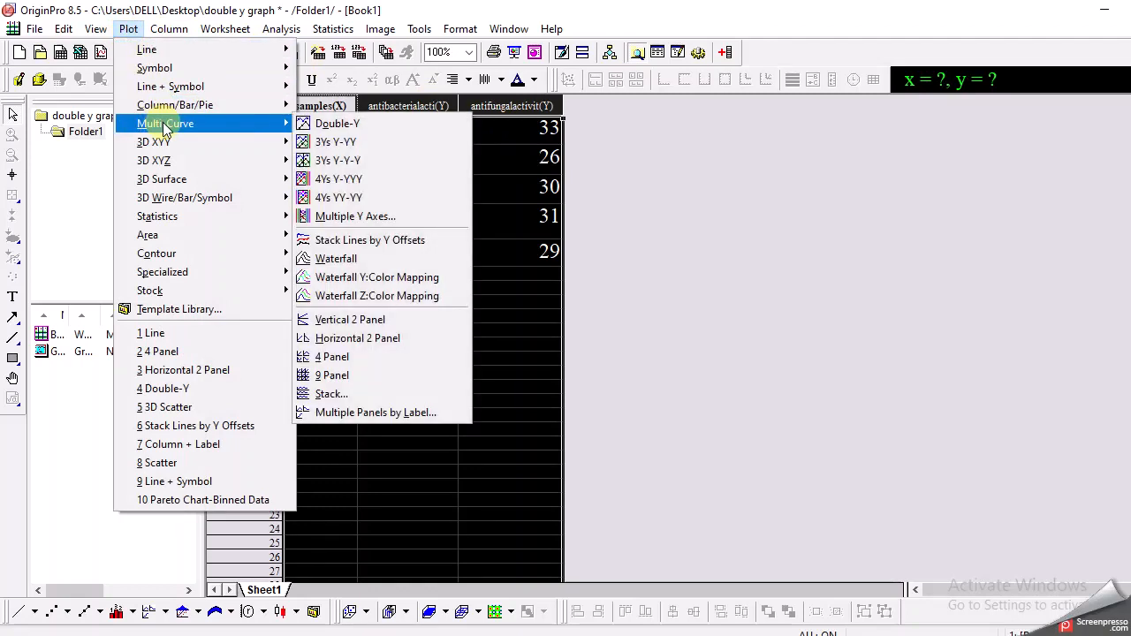
mouse_move(337, 123)
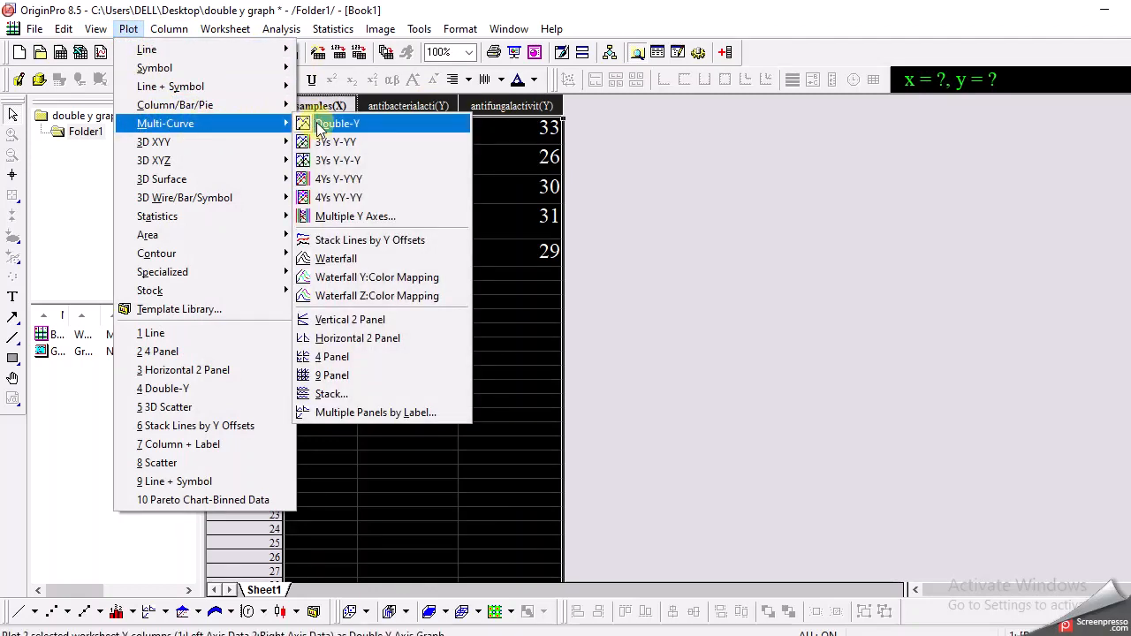
mouse_move(345, 132)
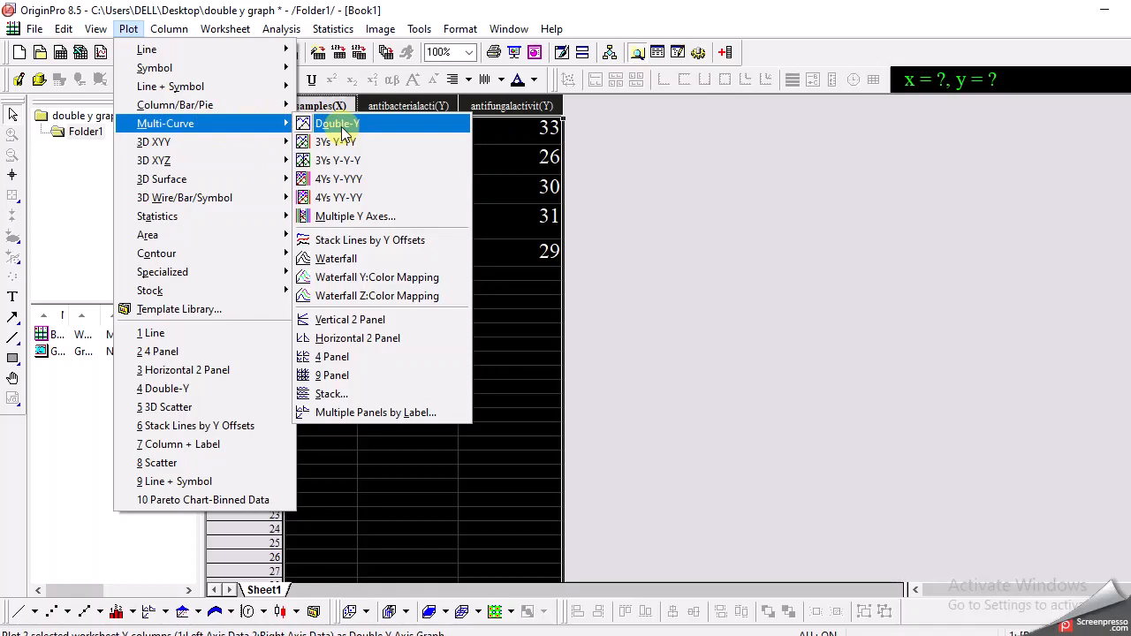
left_click(336, 124)
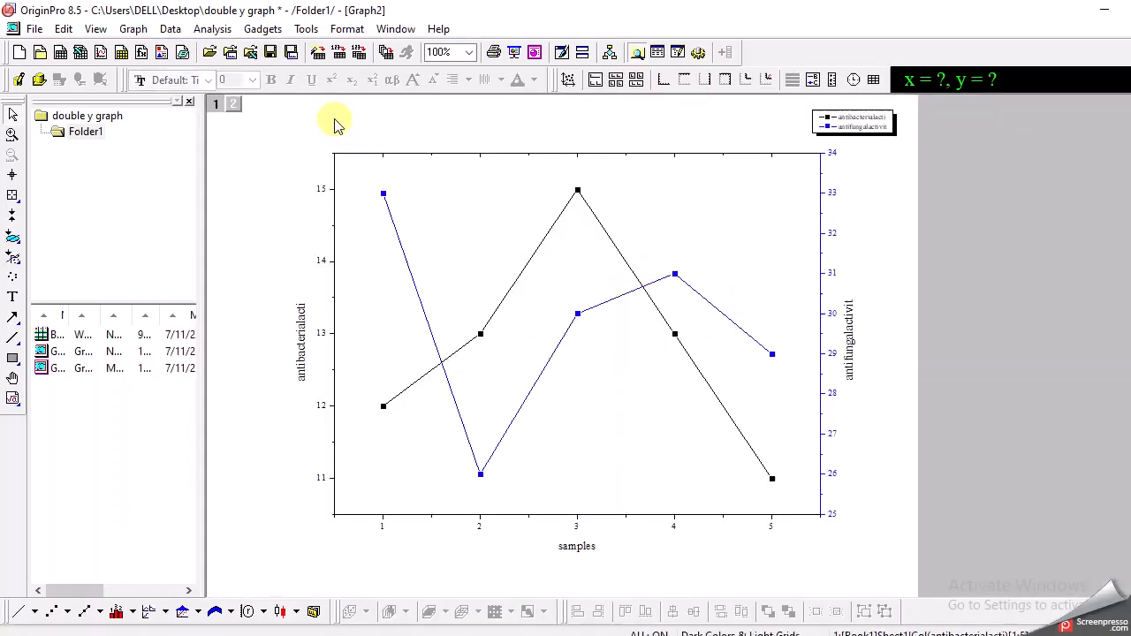
mouse_move(610, 596)
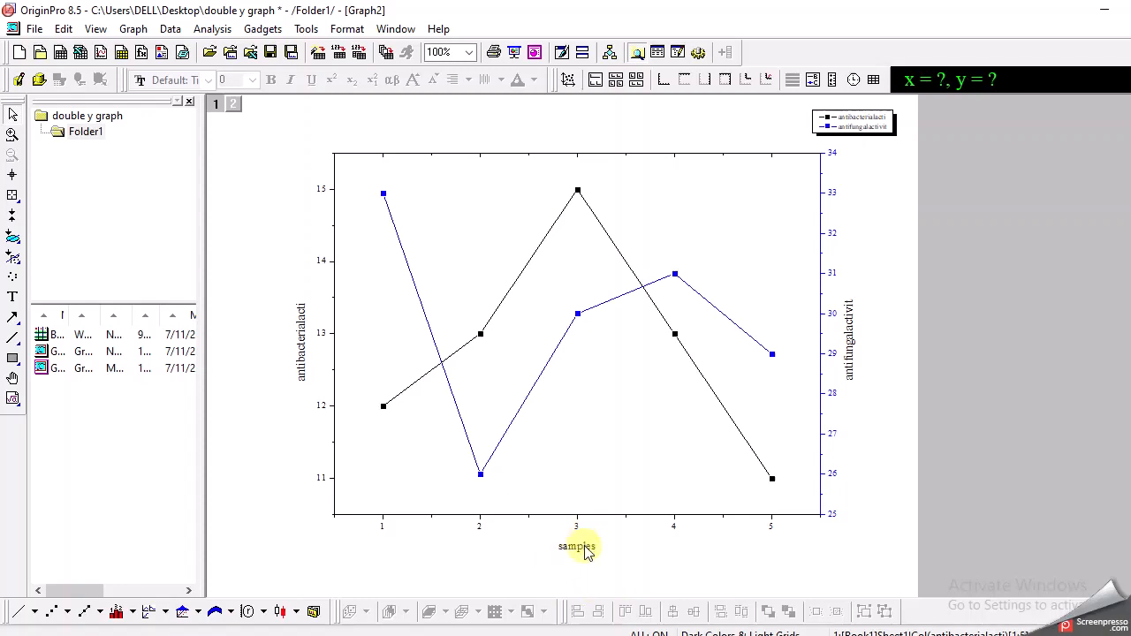
mouse_move(447, 378)
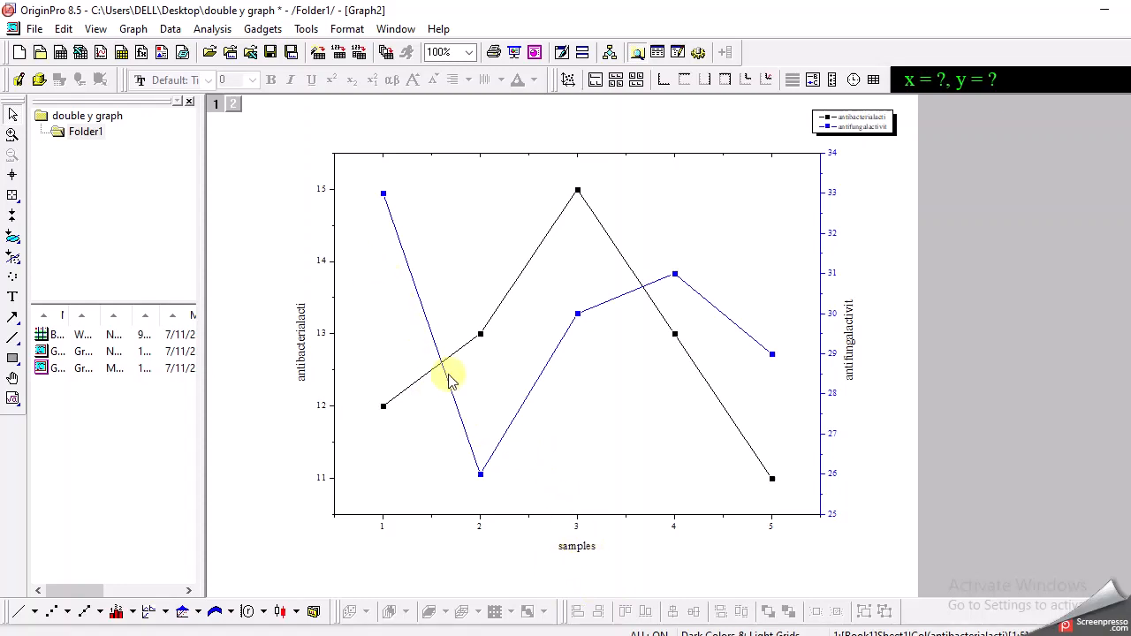
mouse_move(679, 274)
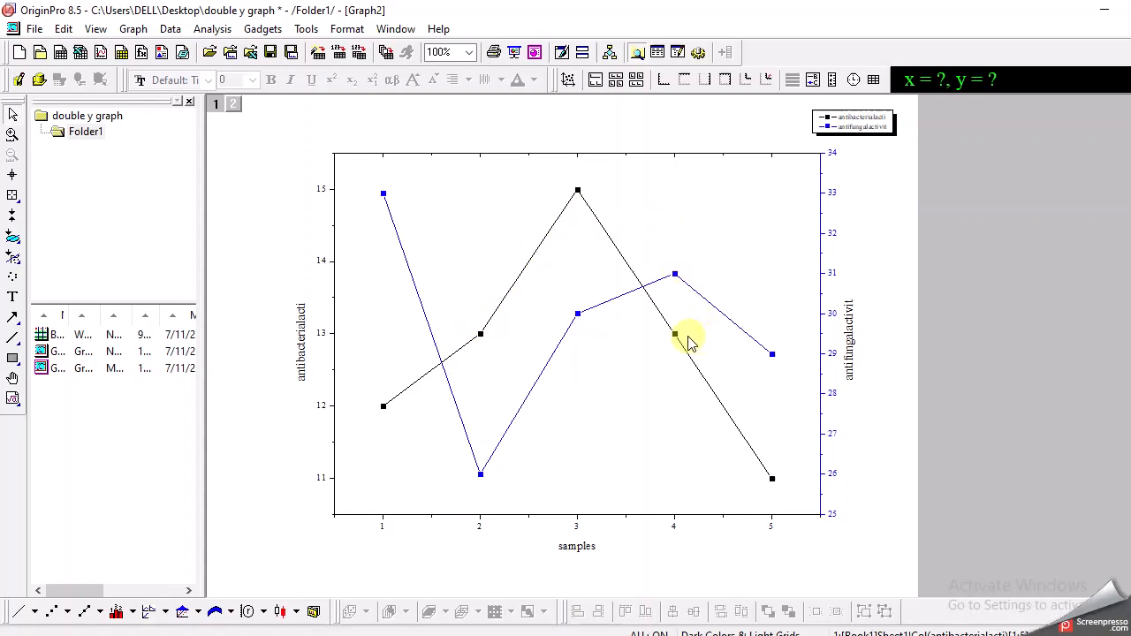
mouse_move(877, 173)
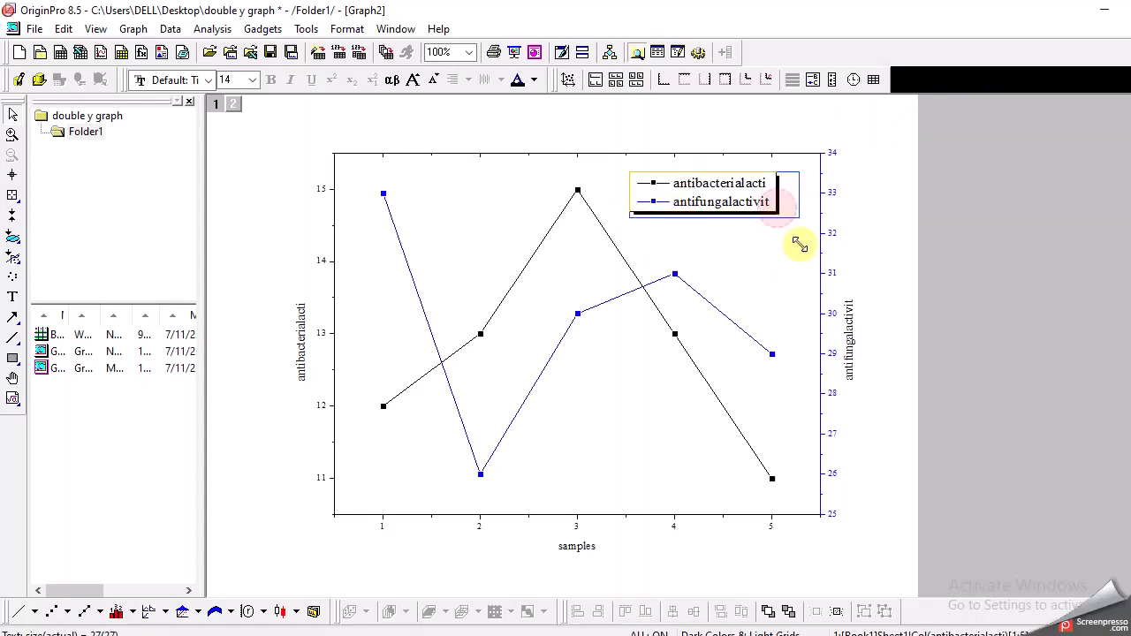
right_click(716, 193)
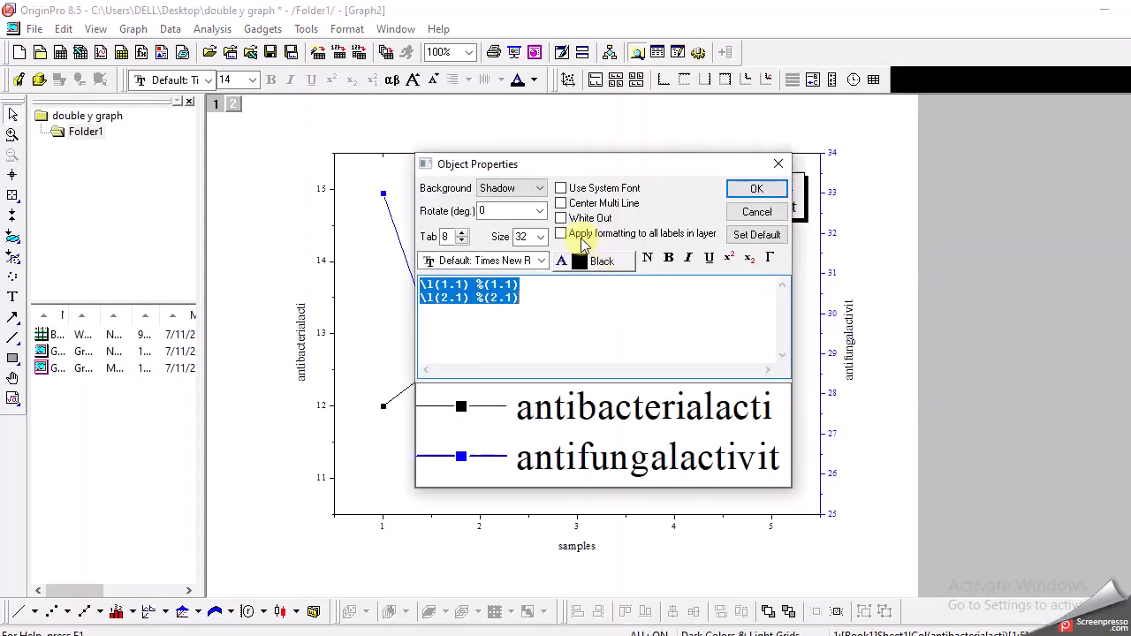
left_click(541, 187)
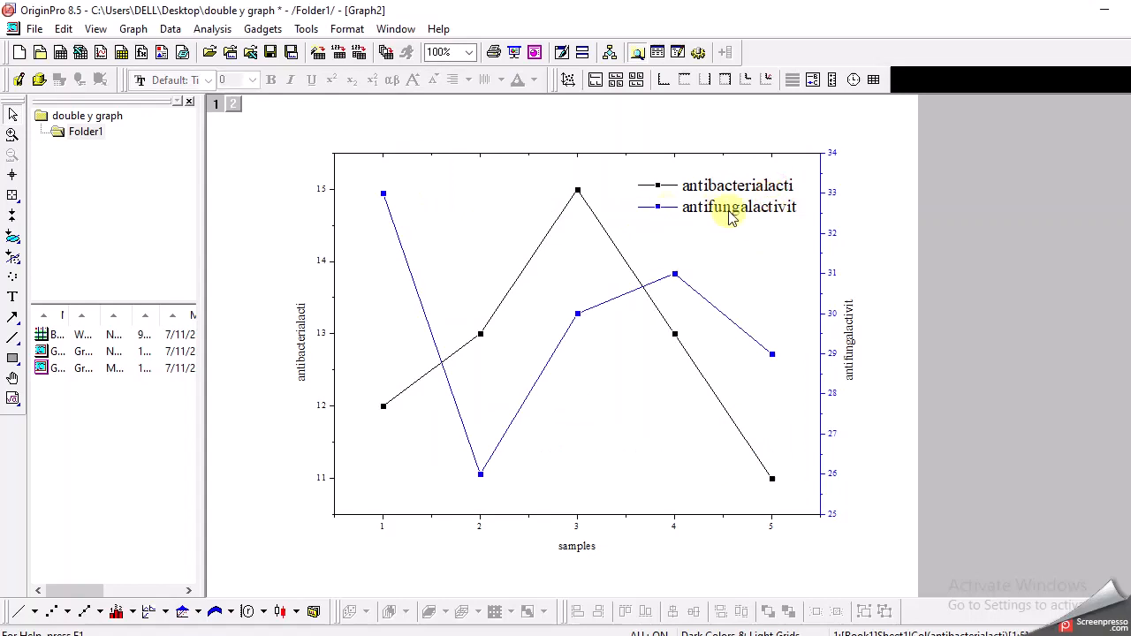
mouse_move(407, 608)
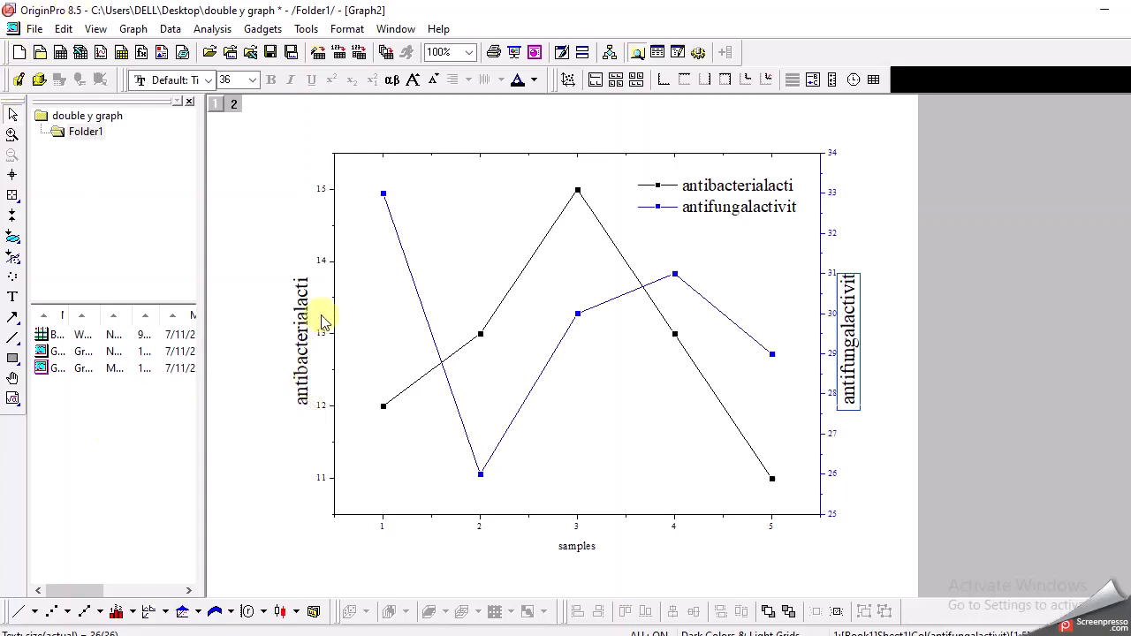
mouse_move(330, 287)
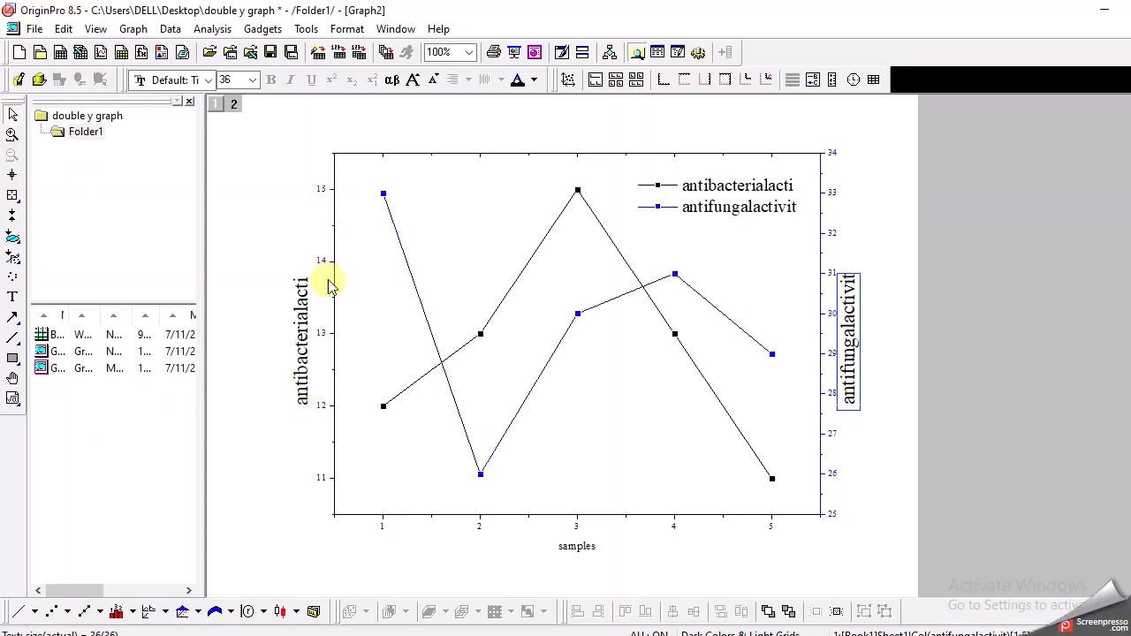
mouse_move(835, 366)
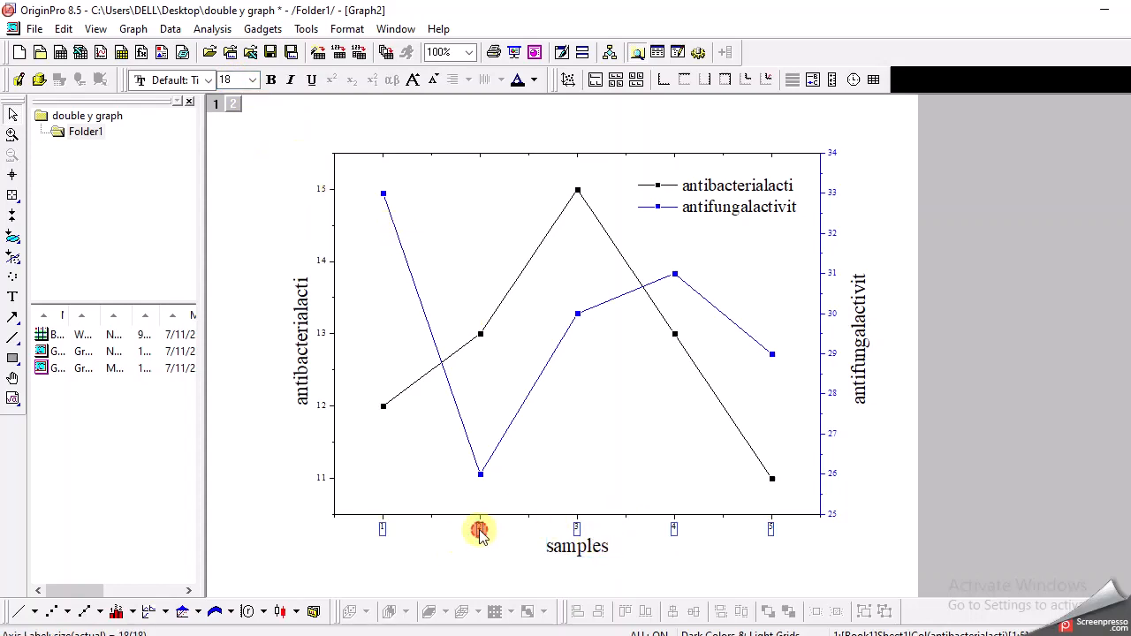
Step: Enlarge the bottom and left axis tick labels to 36 point and apply
double_click(480, 528)
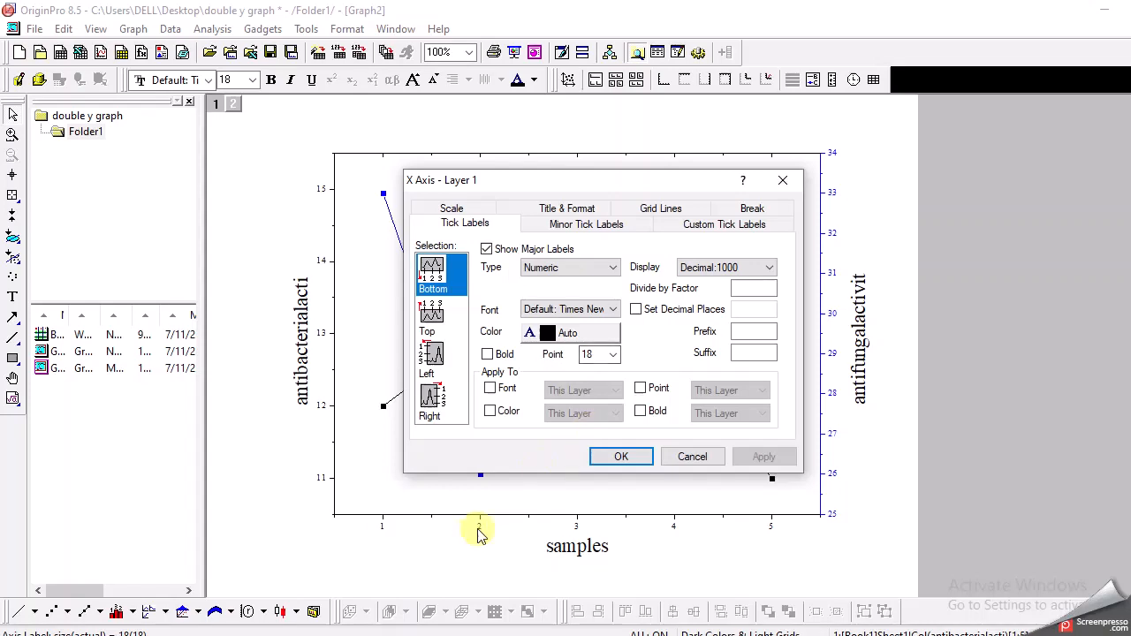
left_click(611, 353)
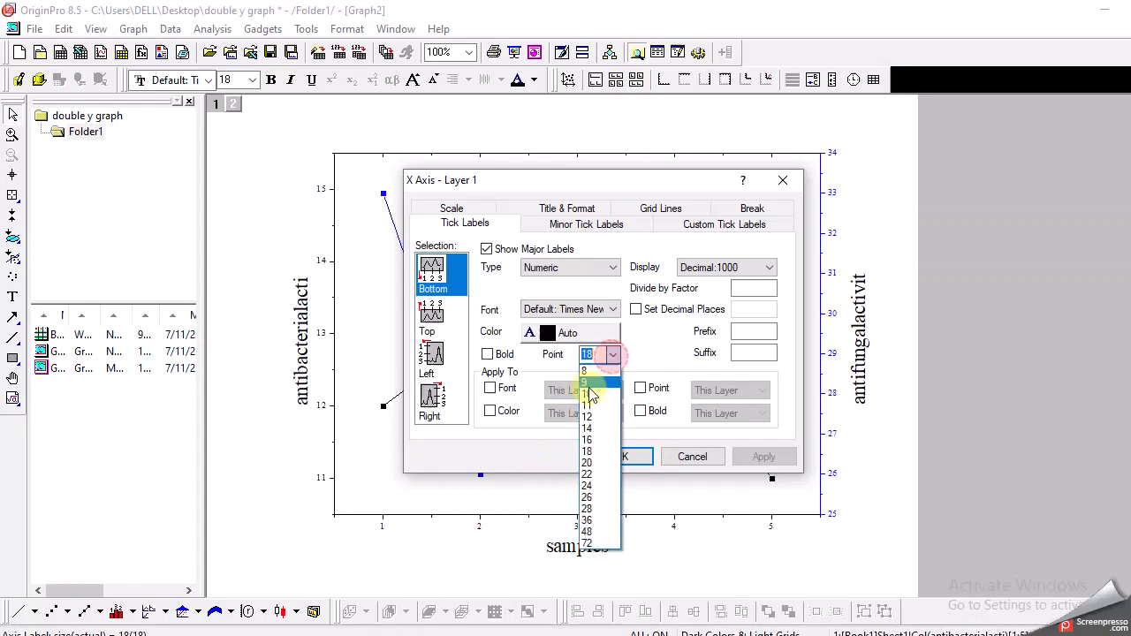
mouse_move(591, 520)
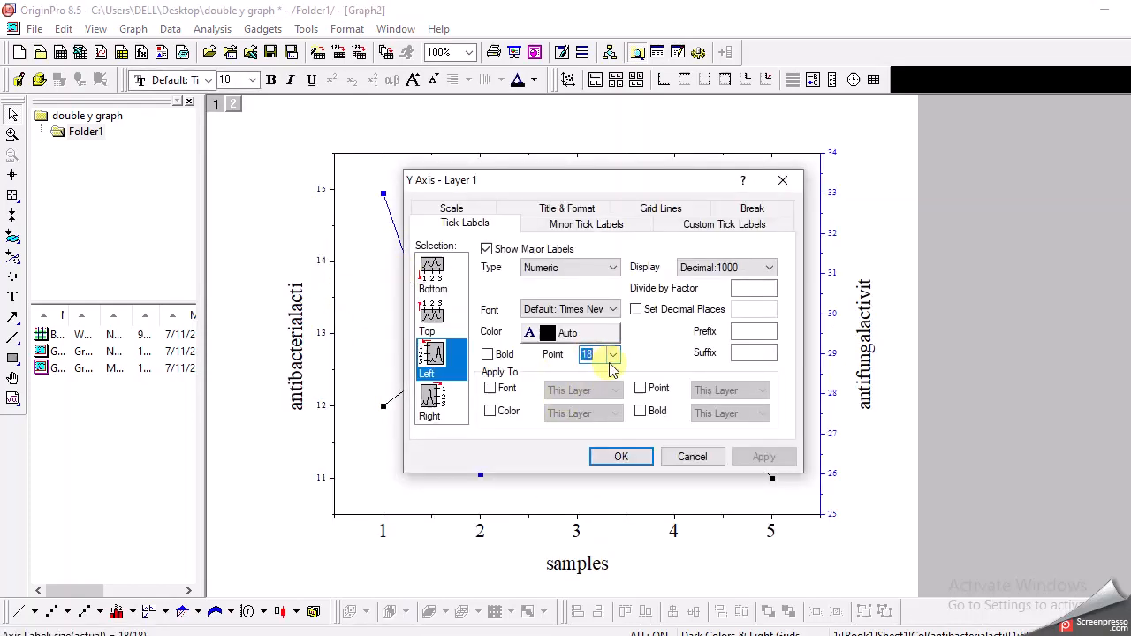
type("36")
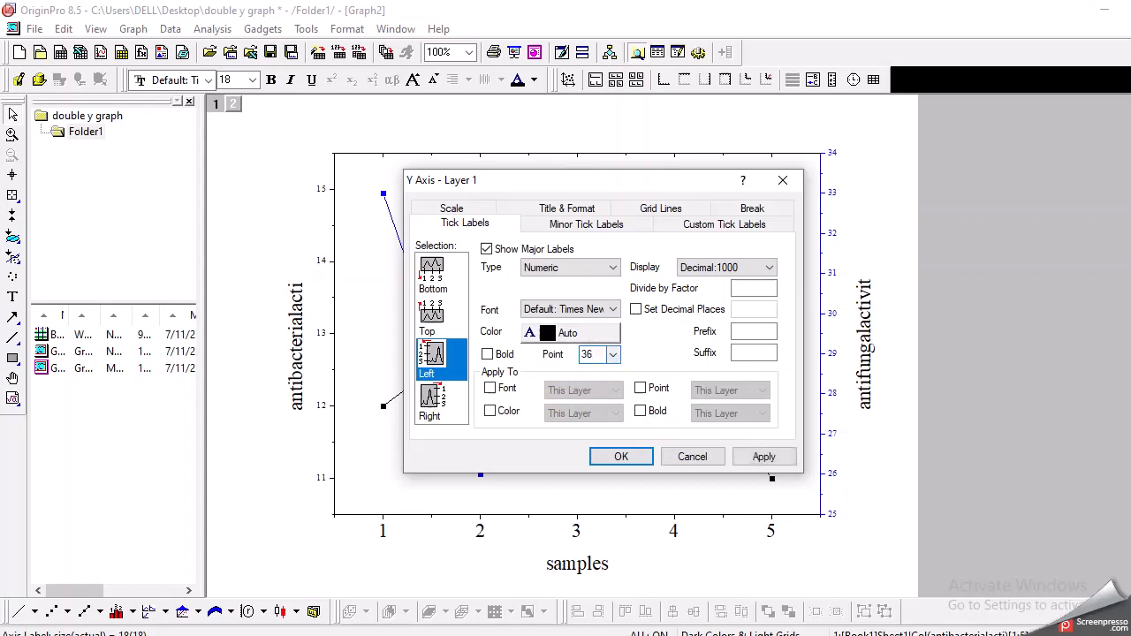
left_click(620, 456)
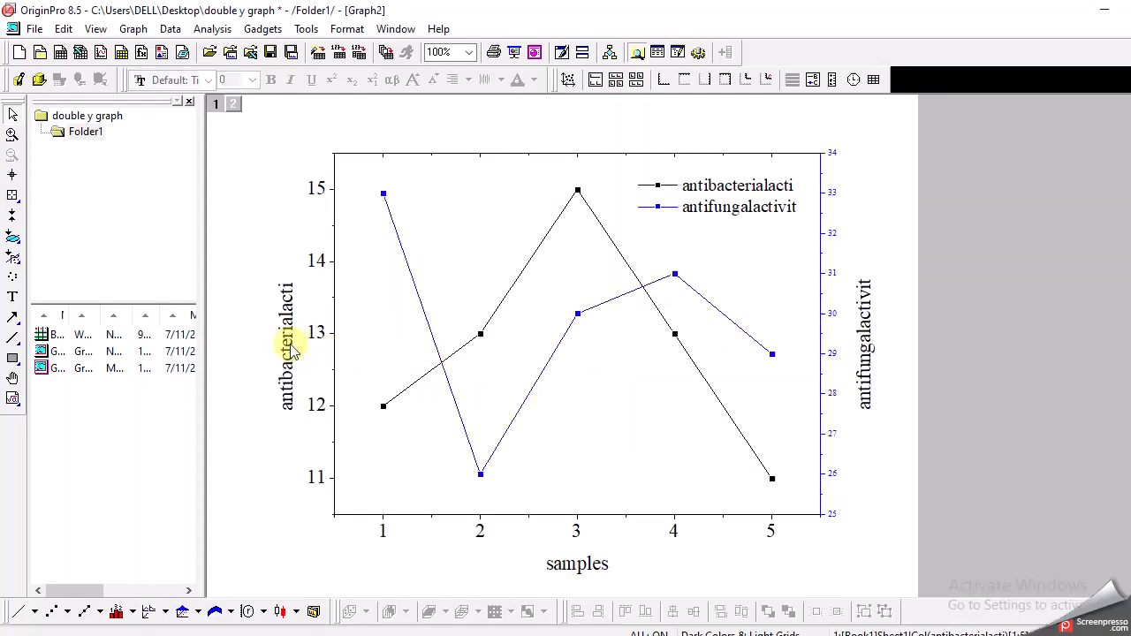
left_click(286, 344)
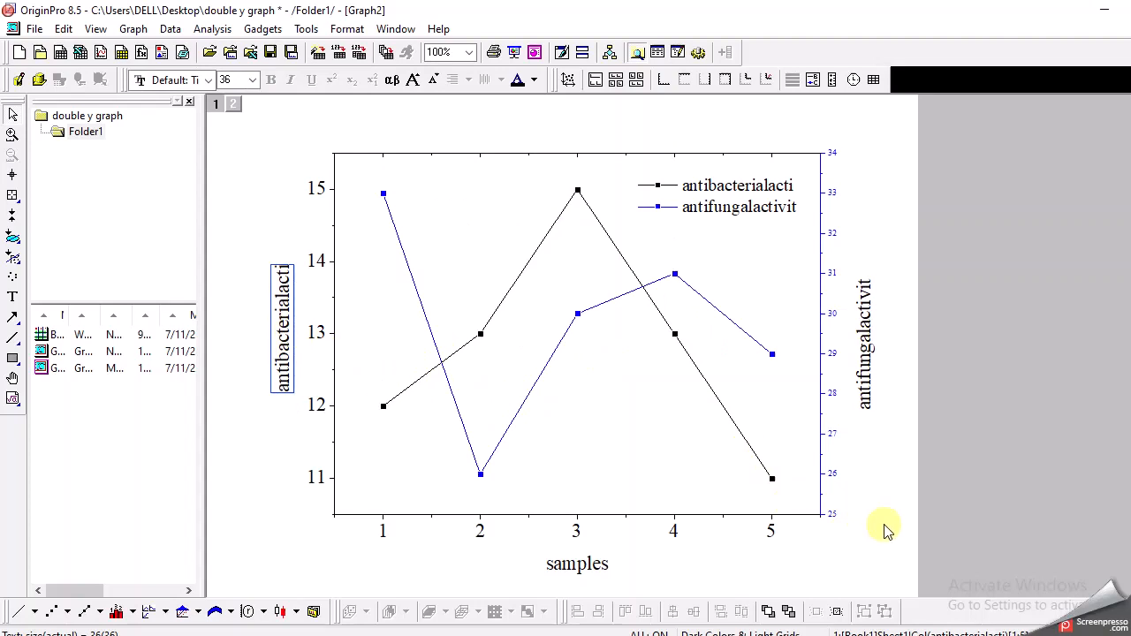
mouse_move(425, 261)
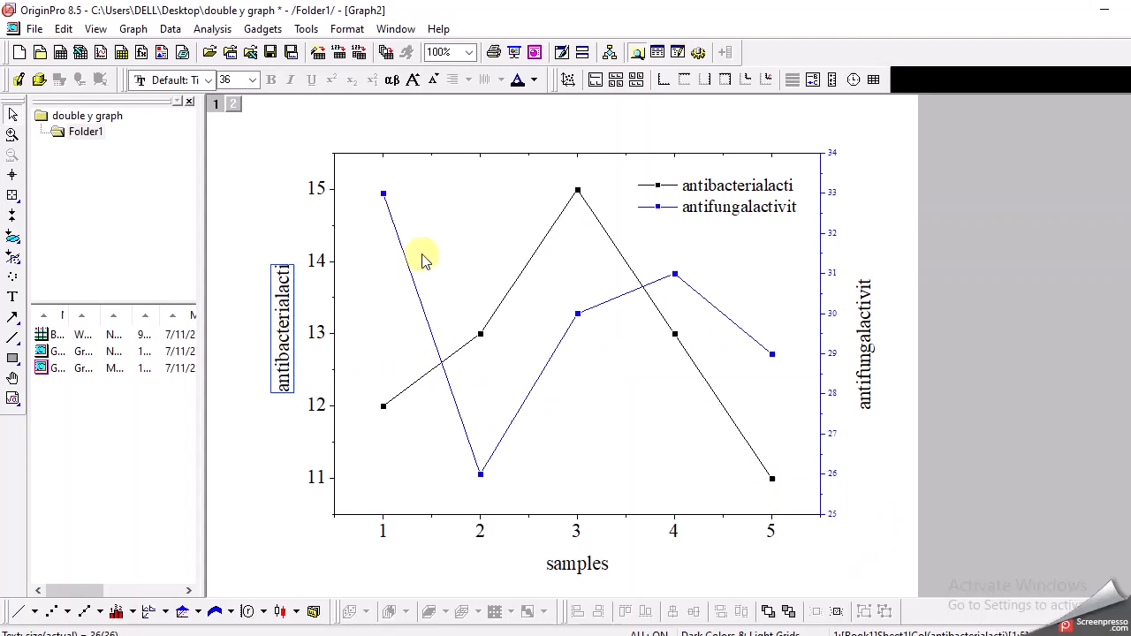